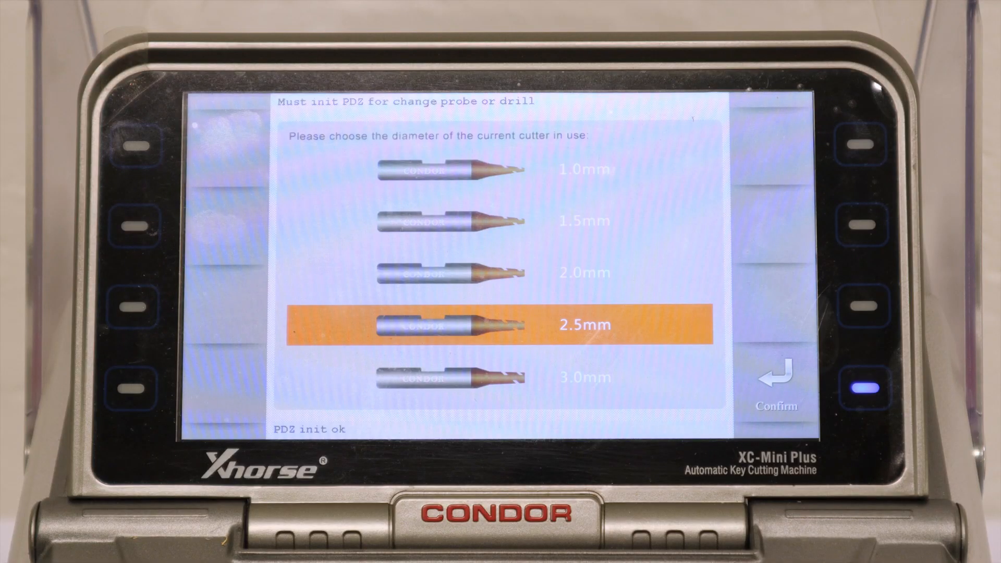
Confirm the 2.5 mm cutter diameter and return to the Parameter Info screen.
{"action": "left_click", "coordinate": [776, 376]}
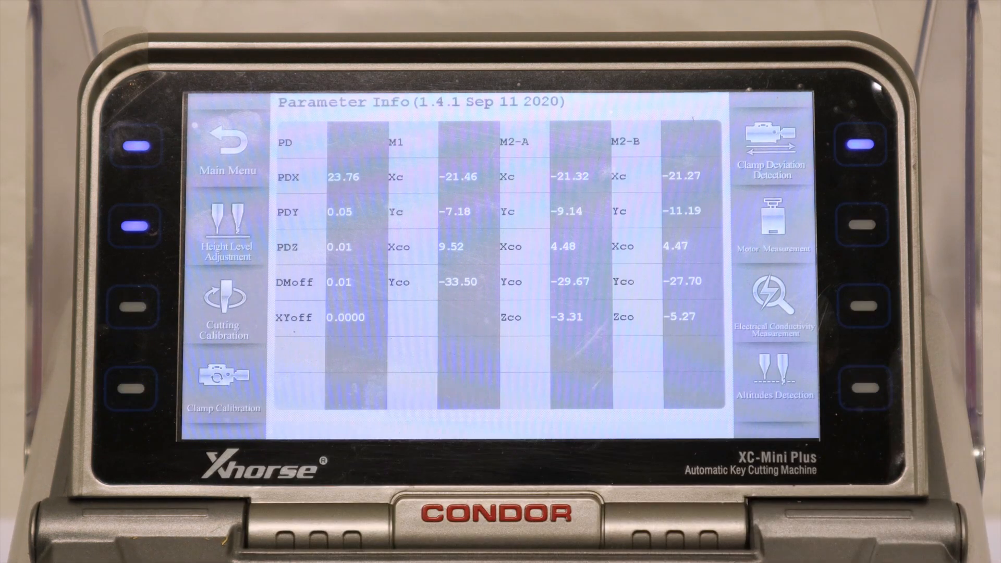
Start Clamp Calibration to reach the jaw init M1/M2 choices.
{"action": "left_click", "coordinate": [225, 376]}
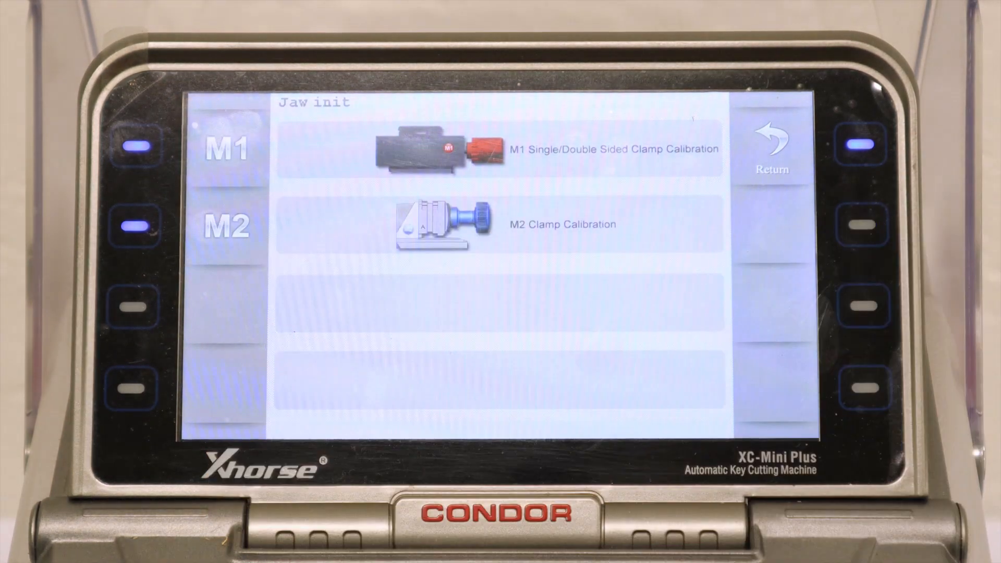
Choose M1 Single/Double Sided Clamp Calibration and view its setup reminder.
{"action": "left_click", "coordinate": [505, 150]}
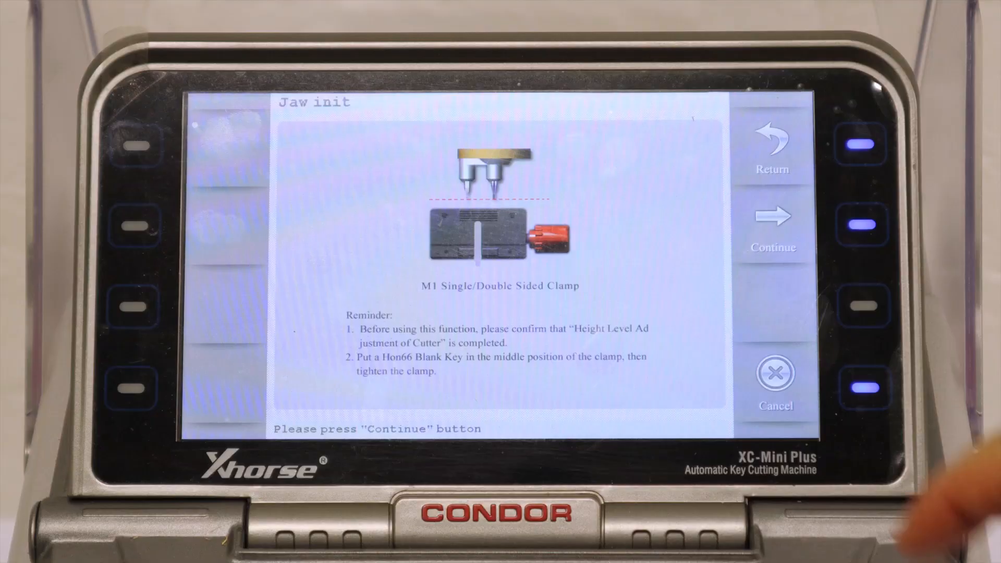
Run the M1 clamp calibration and acknowledge the Calibrate OK result.
{"action": "left_click", "coordinate": [774, 226]}
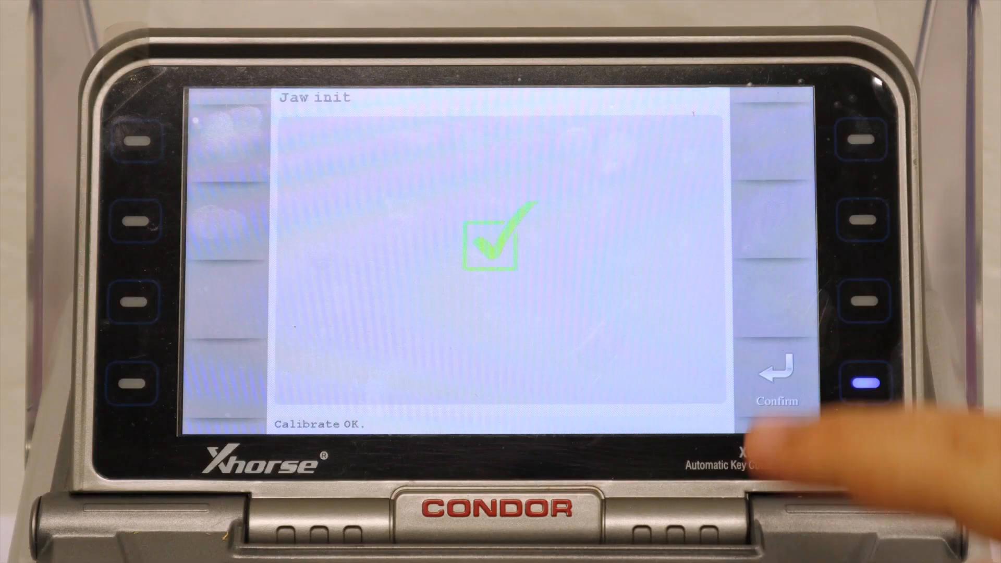
{"action": "left_click", "coordinate": [778, 371]}
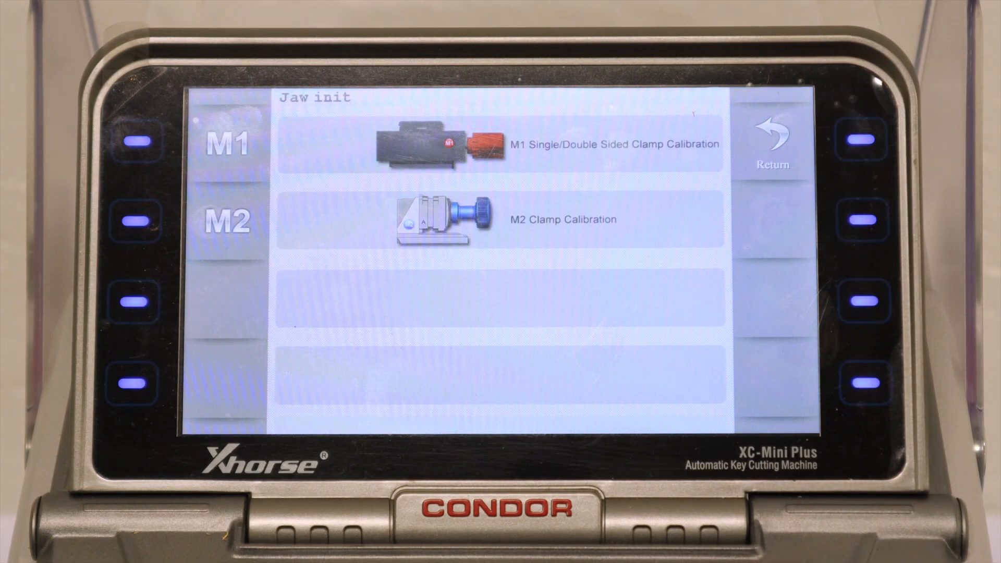